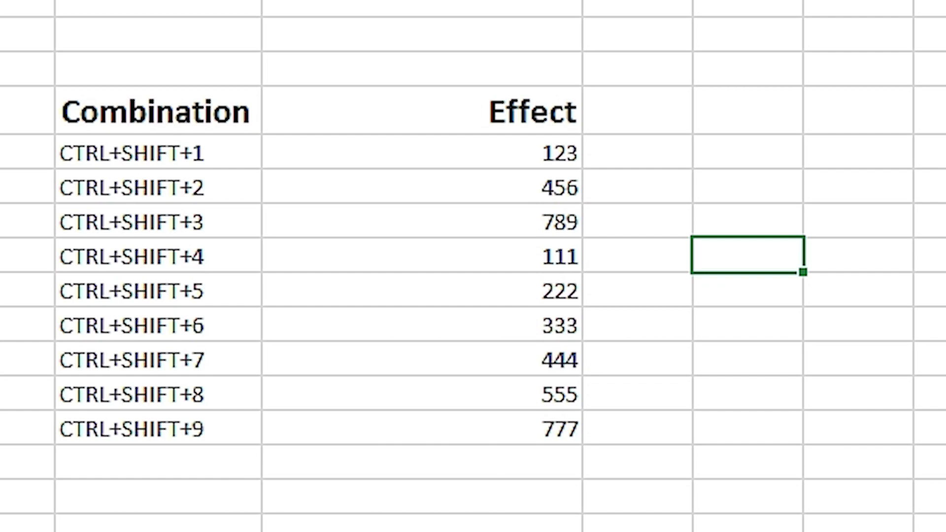
Step: Format 123 as 123.00, 456 as a time and 789 as a date via Ctrl+Shift+1–3
click(423, 153)
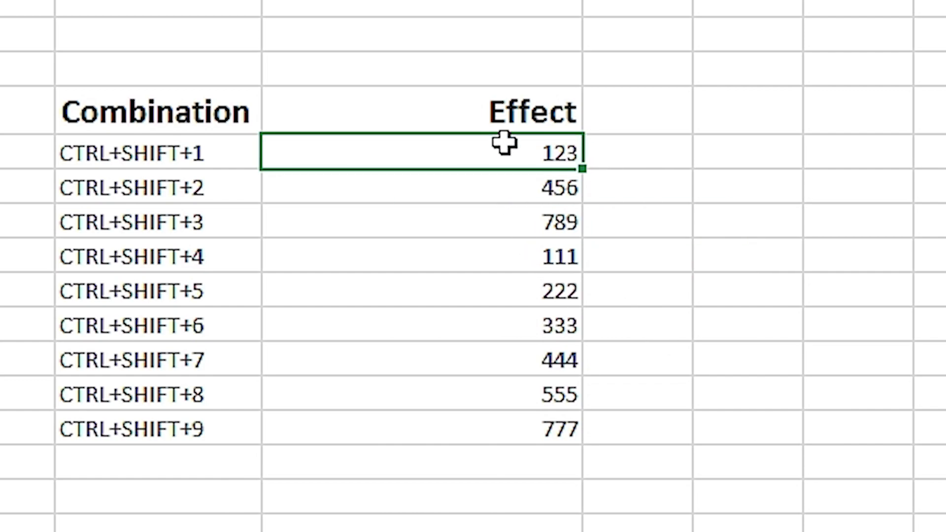
key(ctrl+shift+1)
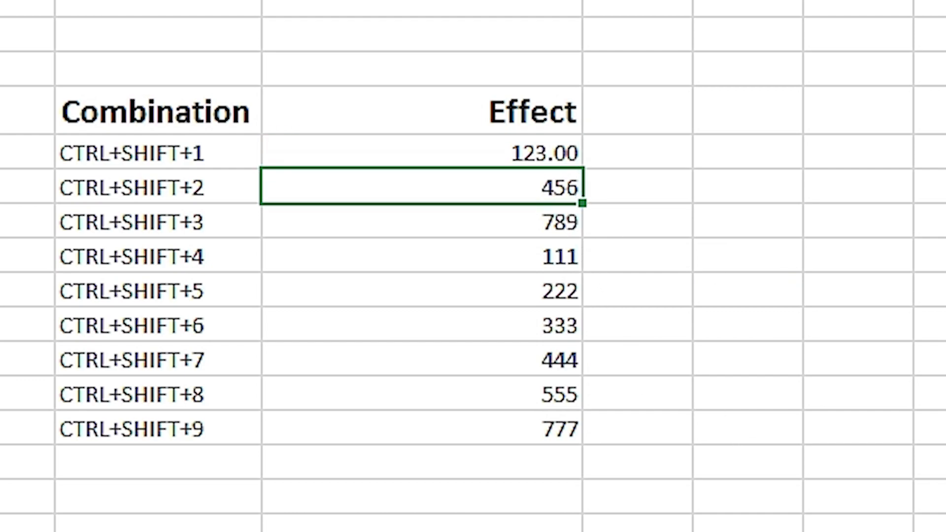
key(ctrl+shift+2)
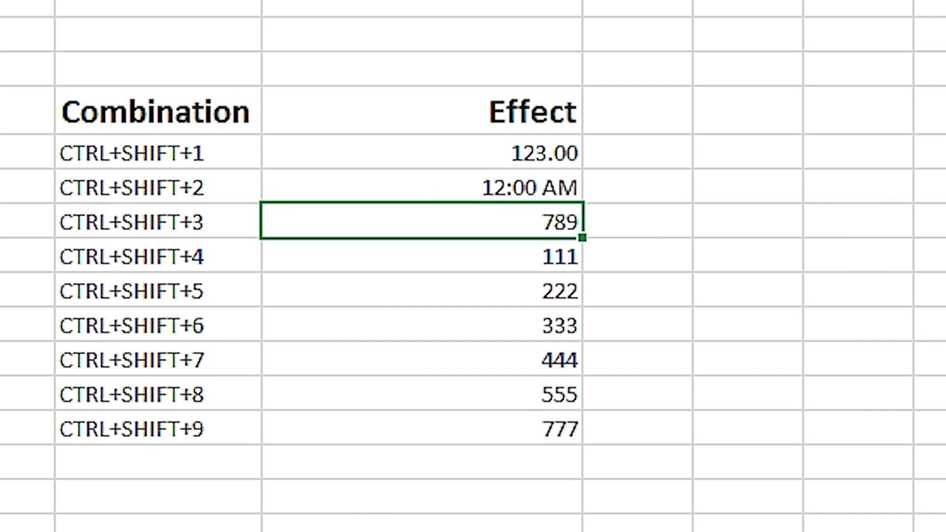
key(ctrl+shift+3)
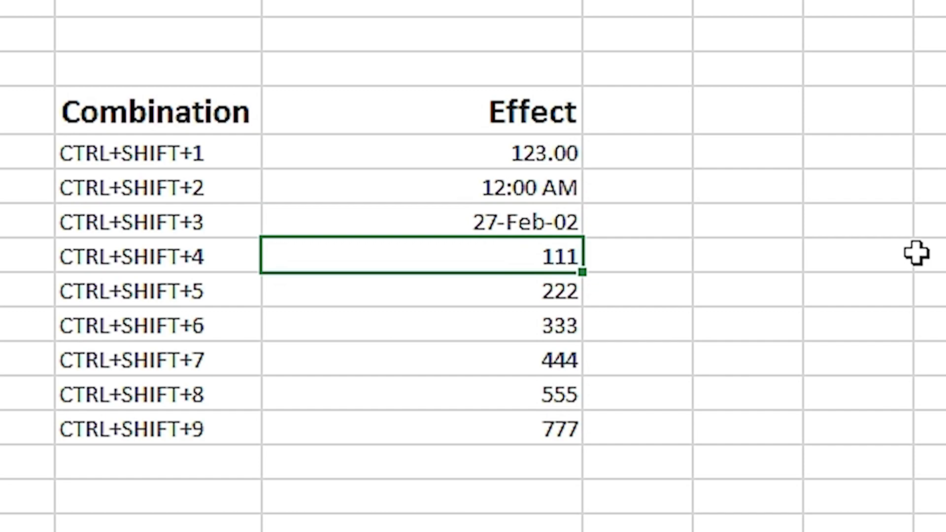
mouse_move(915, 253)
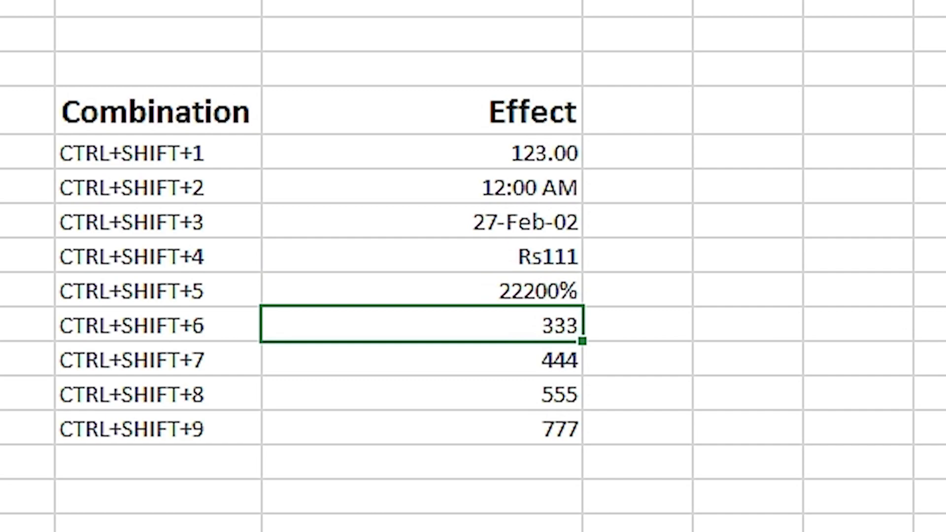
Step: Show 333 in scientific notation as 3.33E+02, then select the 444 value
key(ctrl+shift+6)
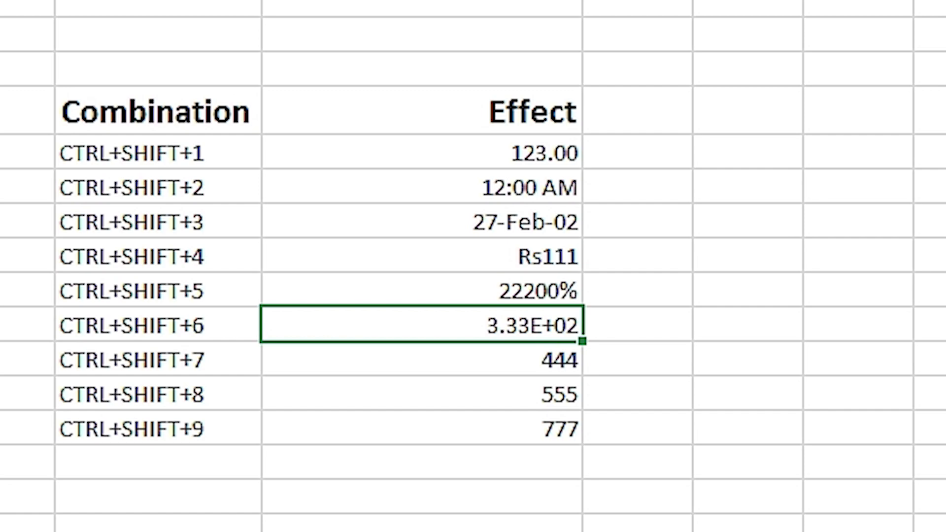
click(421, 358)
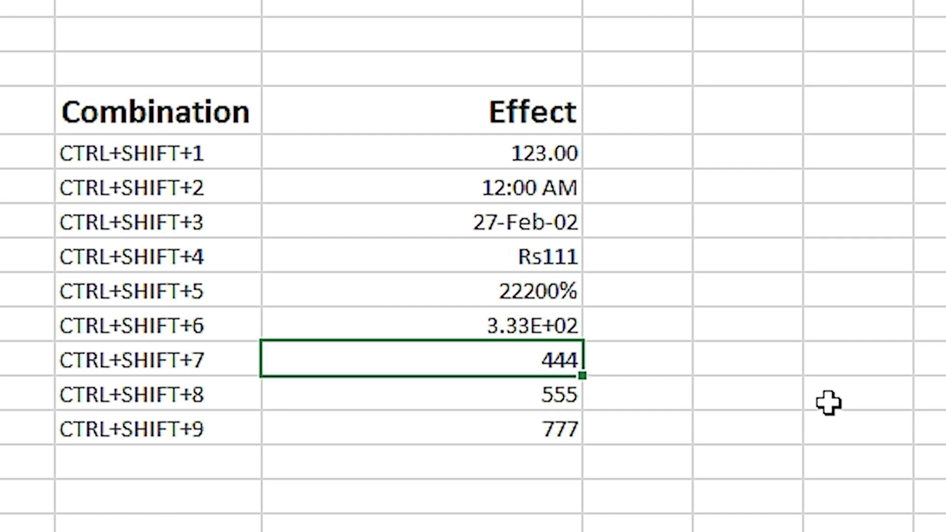
mouse_move(827, 404)
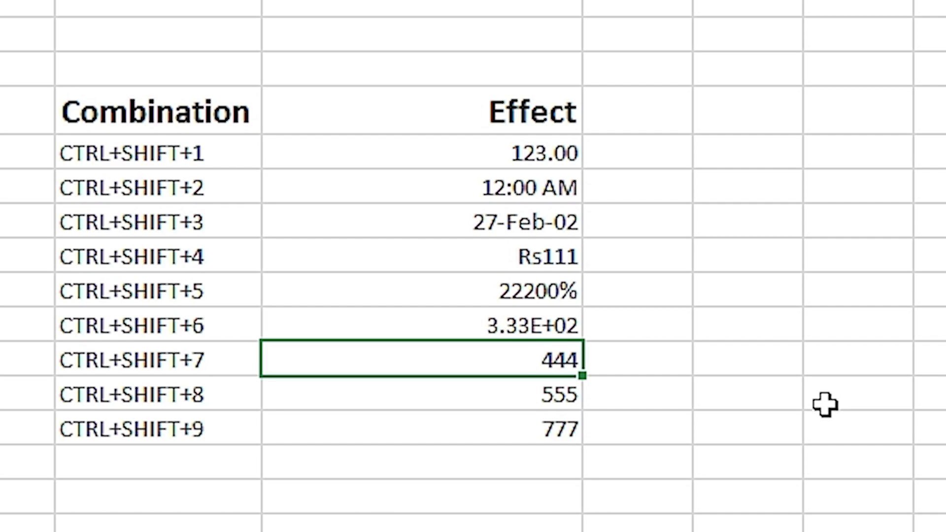
mouse_move(666, 361)
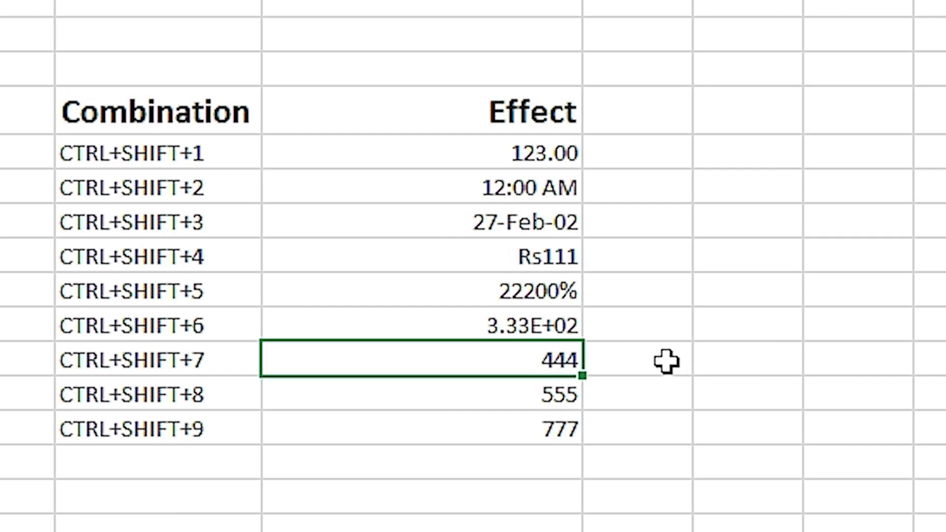
mouse_move(518, 395)
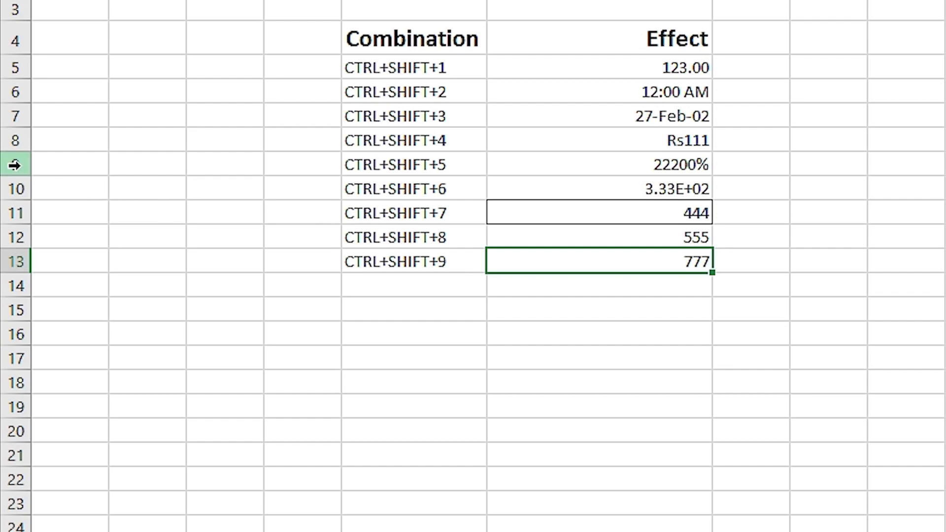
Step: Hide the CTRL+SHIFT+5 row (row 9) from the row header menu
right_click(16, 164)
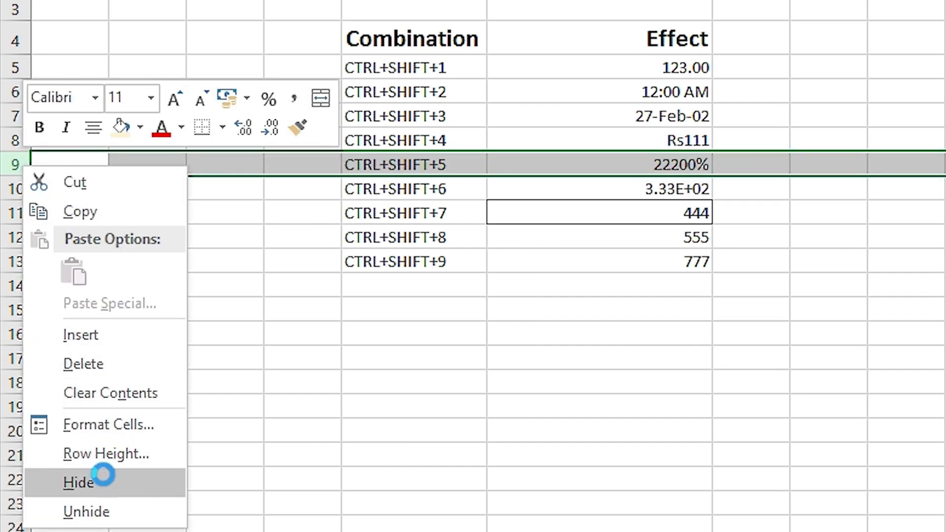
click(78, 482)
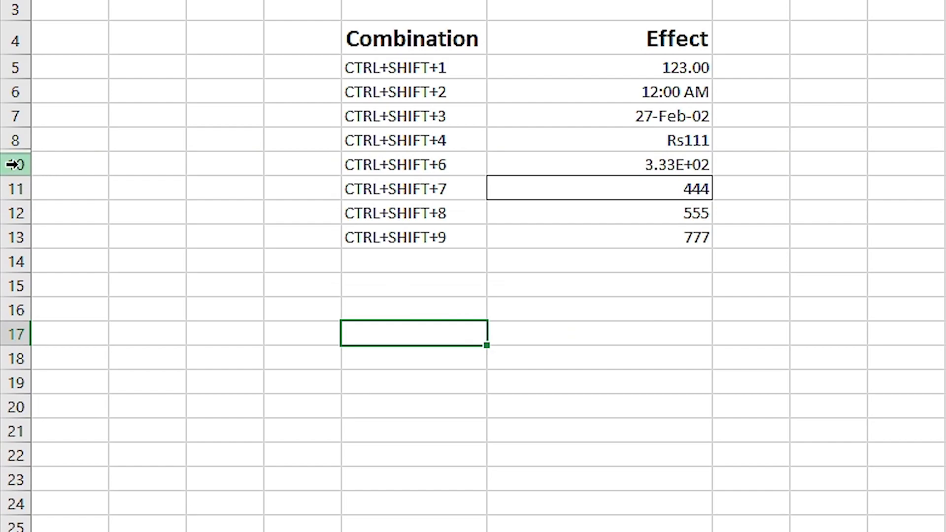
click(16, 164)
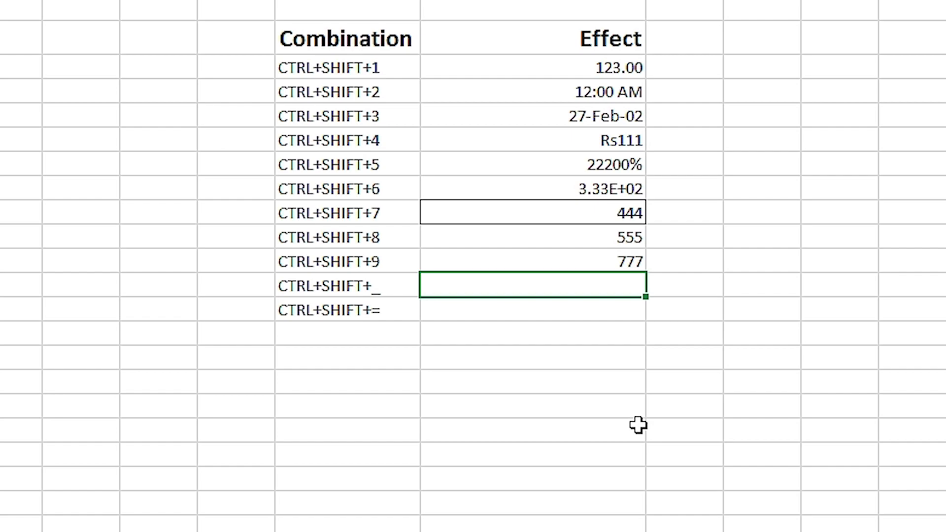
Step: Select the bordered 444 cell beside CTRL+SHIFT+7
click(533, 213)
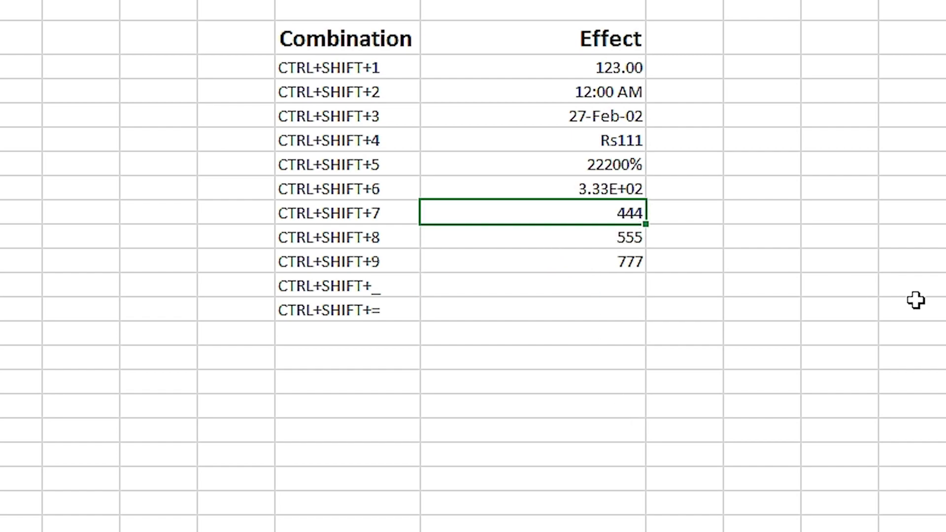